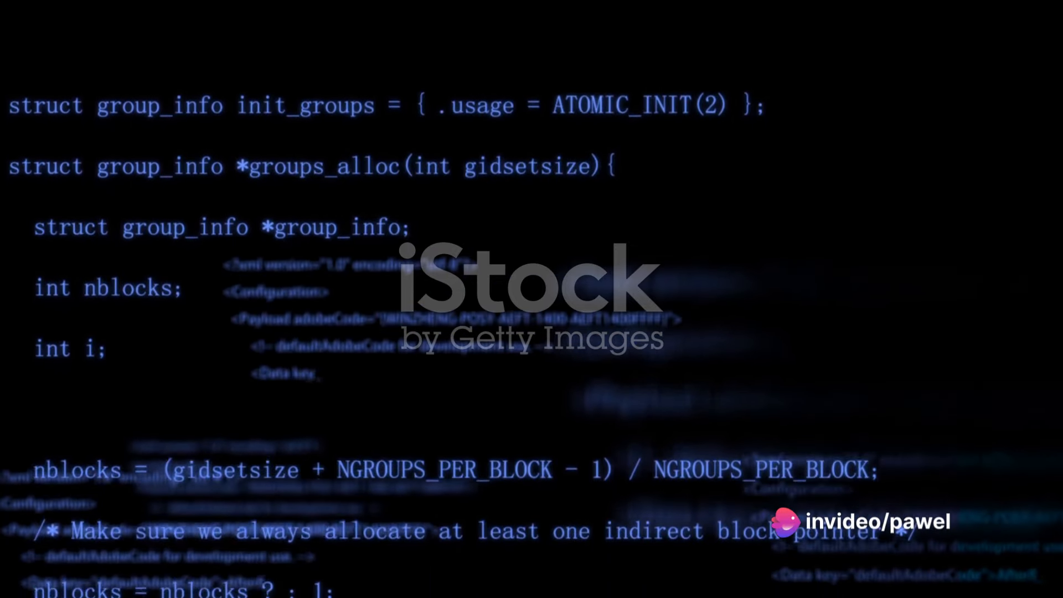
pyautogui.scroll(-3)
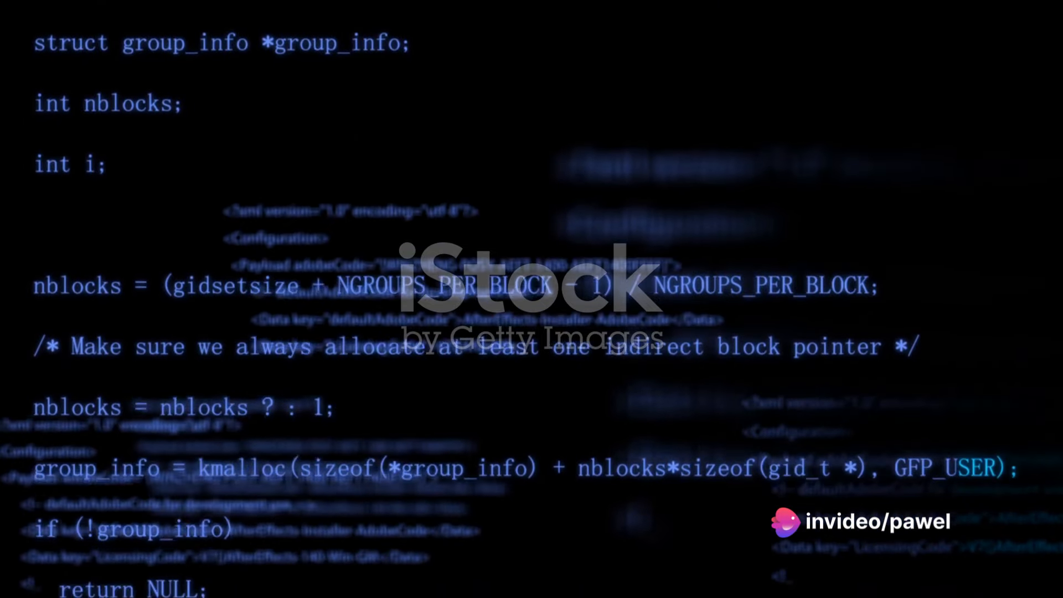
pyautogui.scroll(-3)
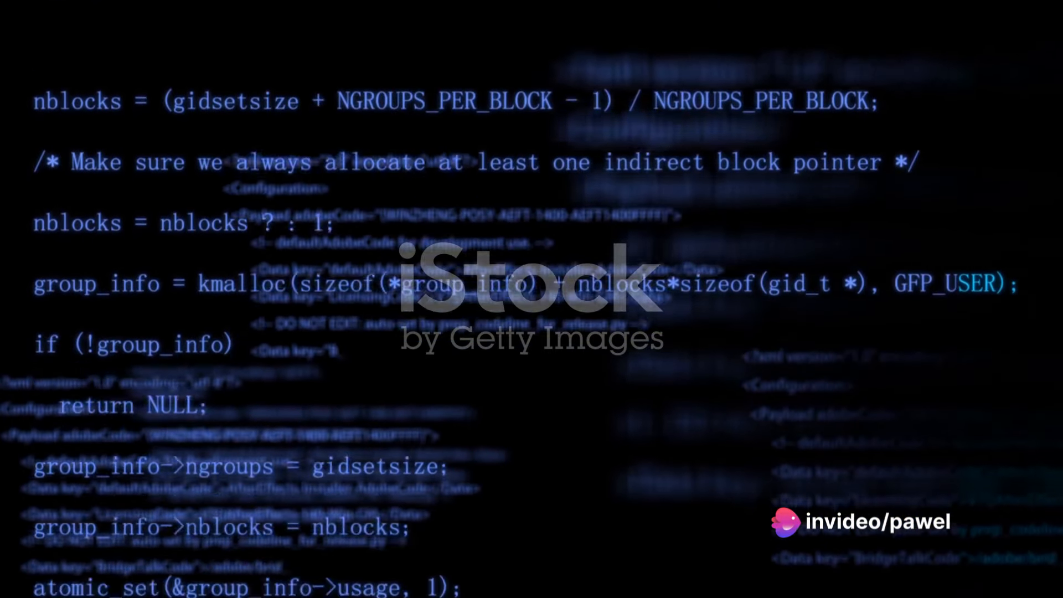